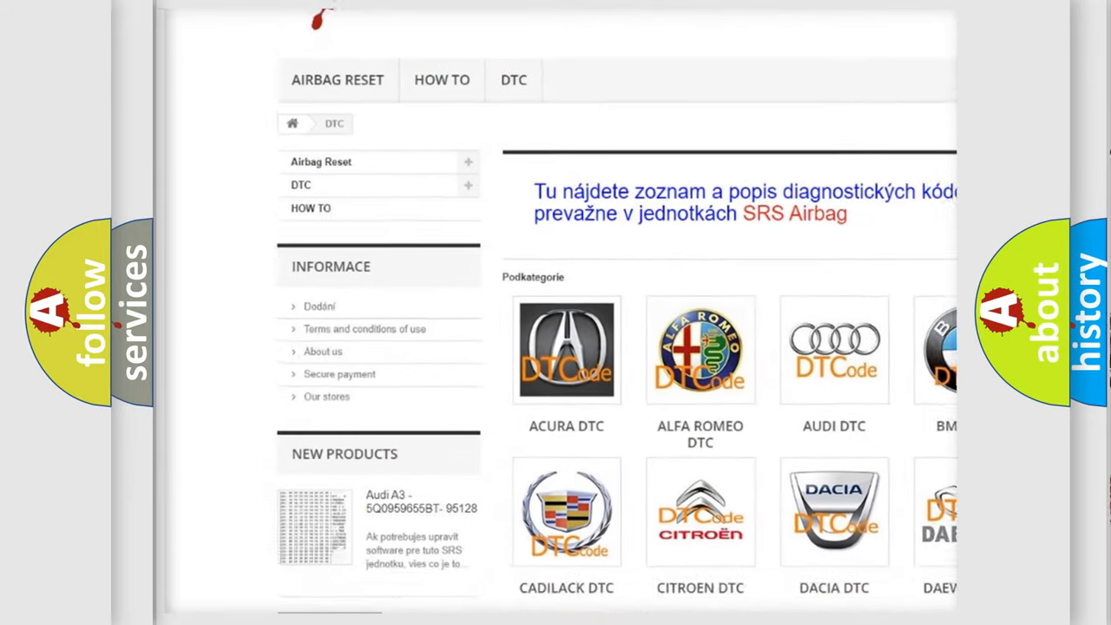
scroll("down", 3)
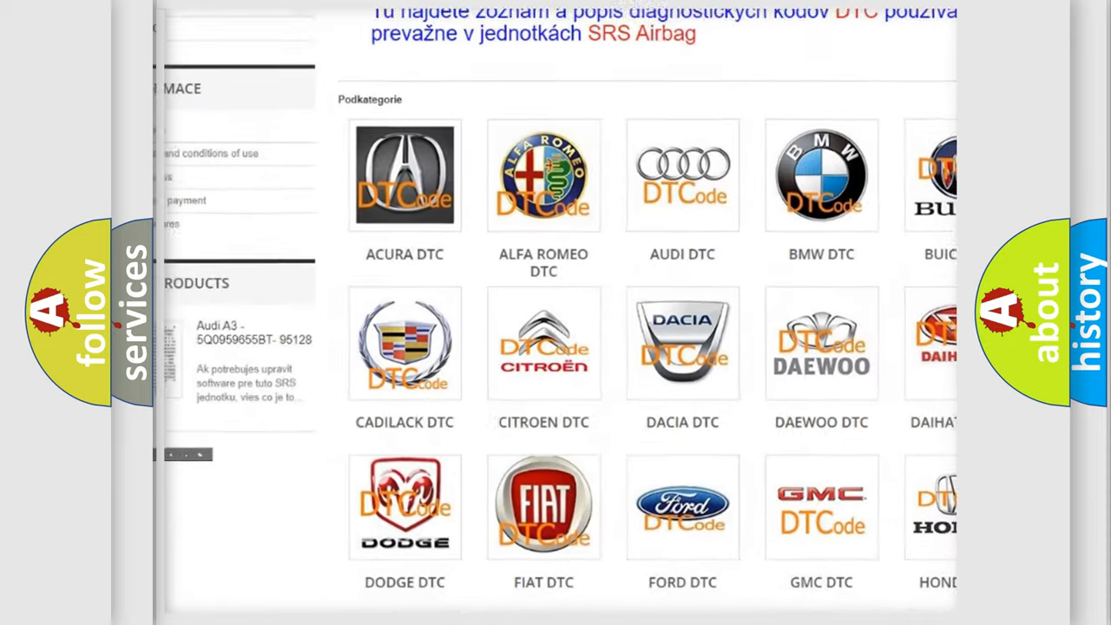
scroll("down", 3)
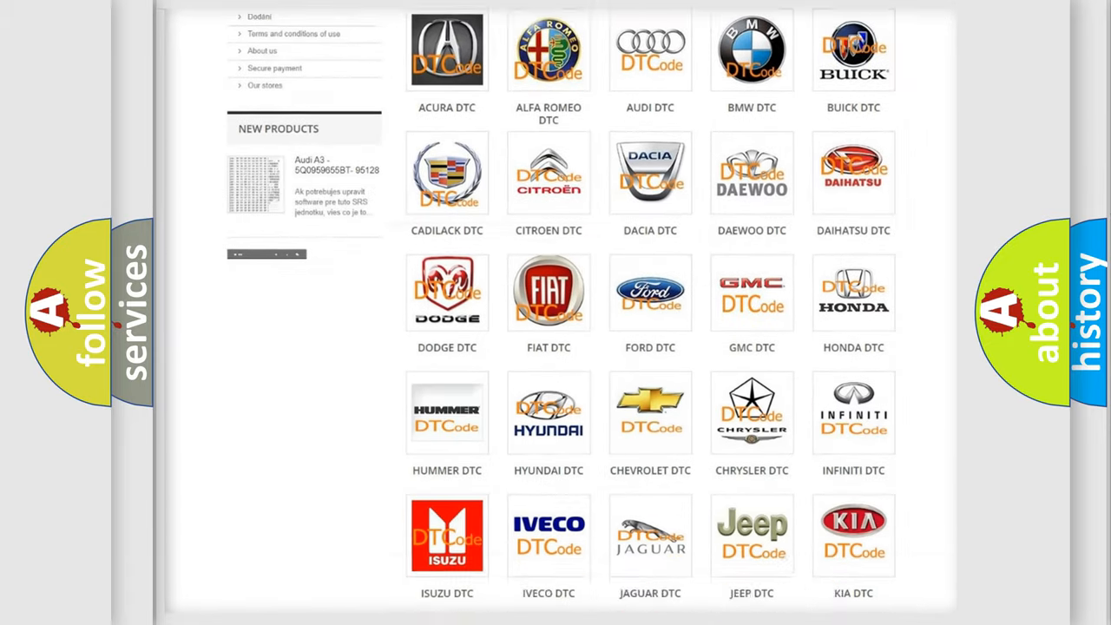
scroll("down", 3)
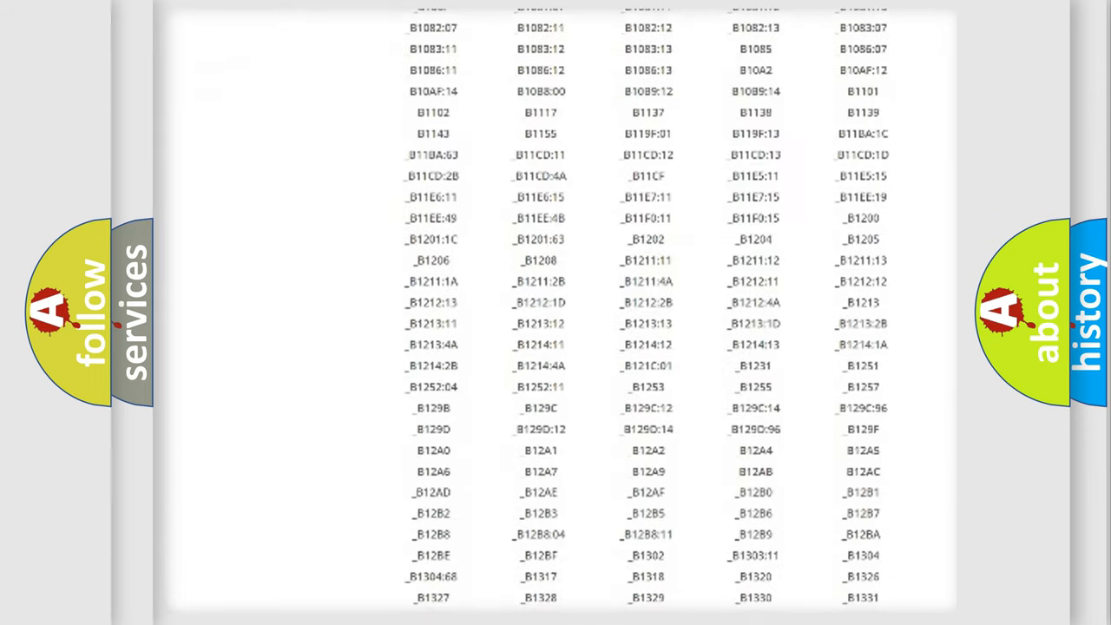
scroll("down", 3)
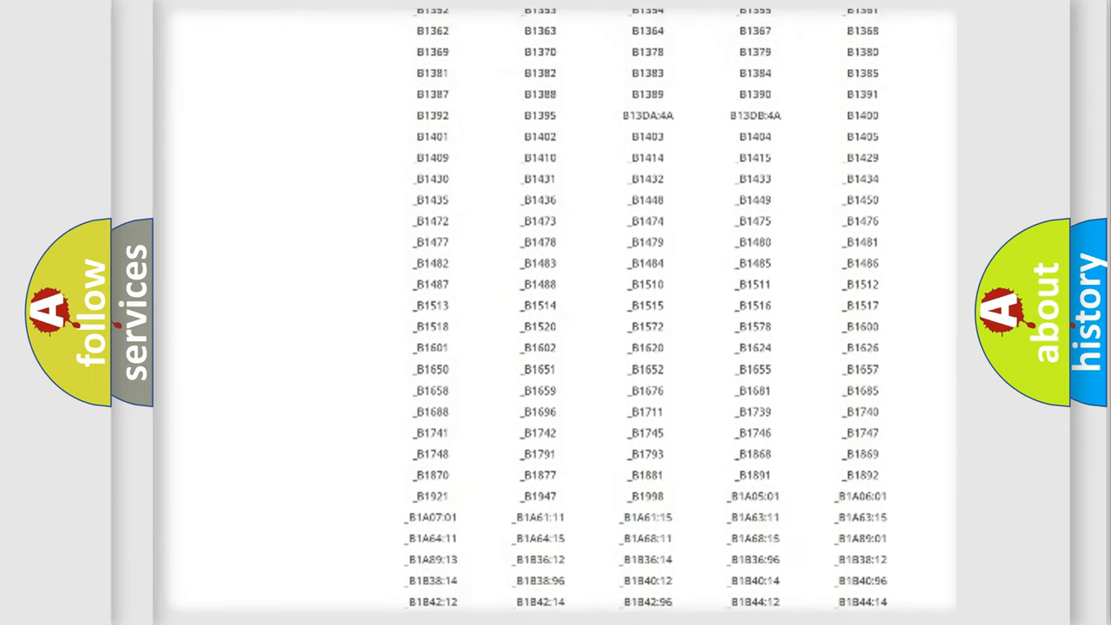